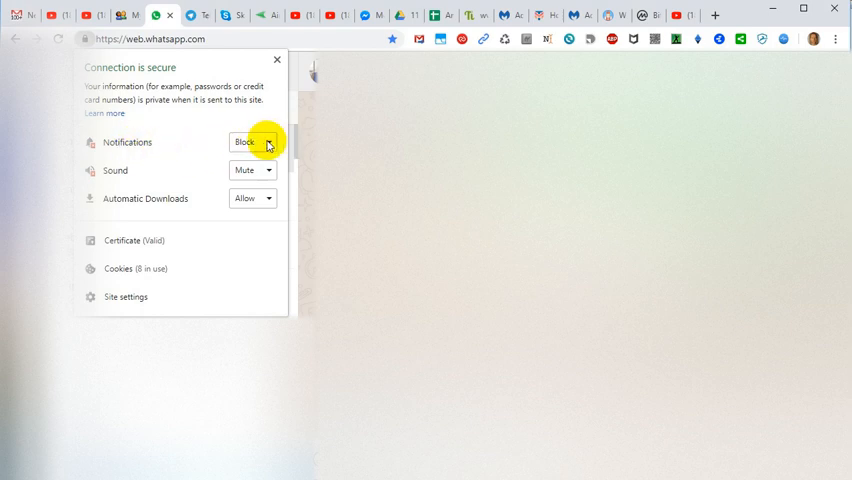
click(252, 141)
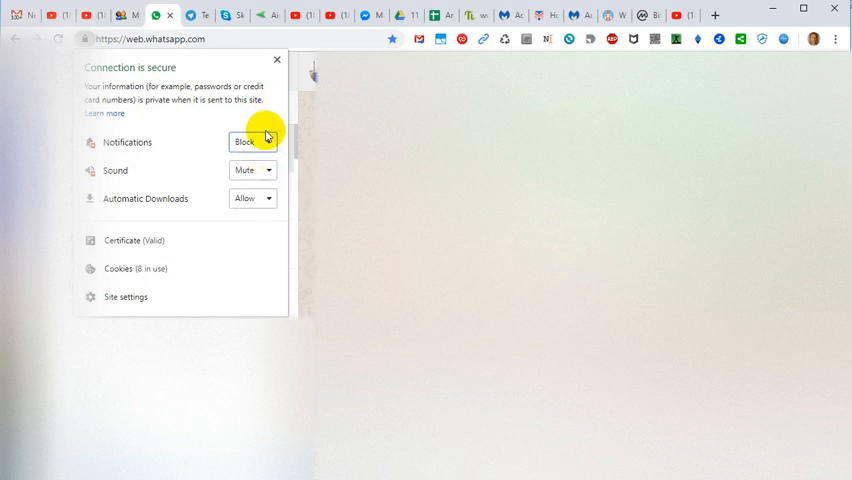
click(251, 169)
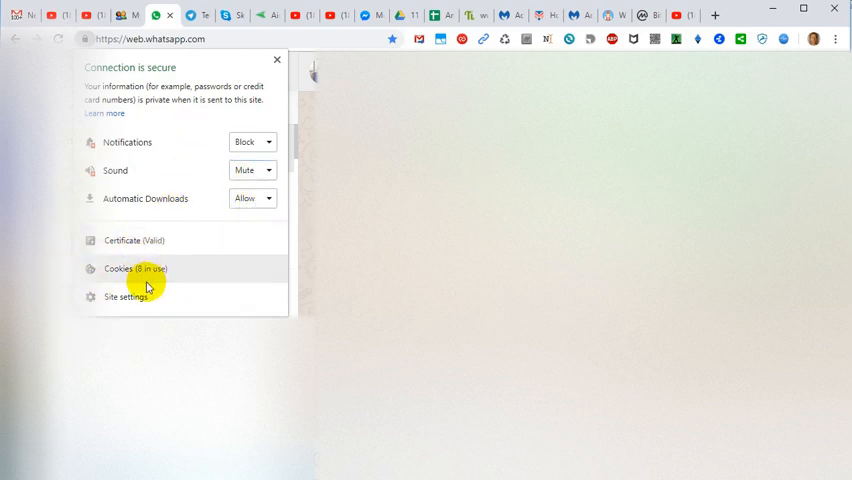
mouse_move(168, 302)
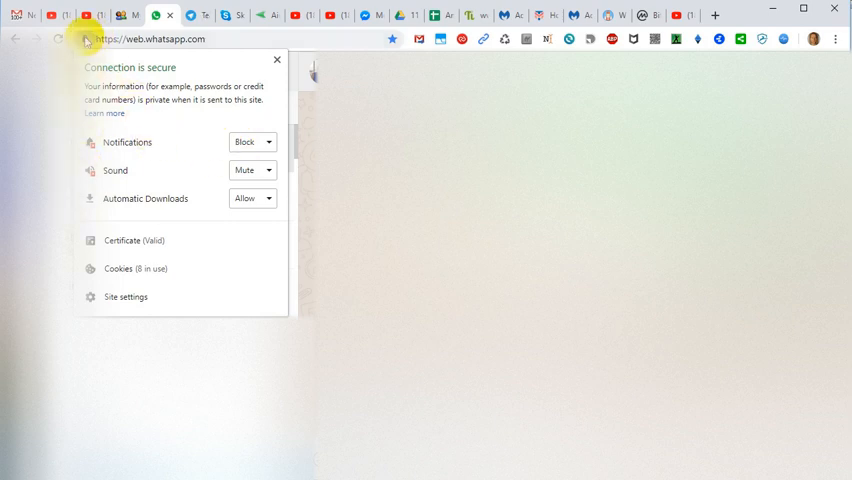
mouse_move(88, 39)
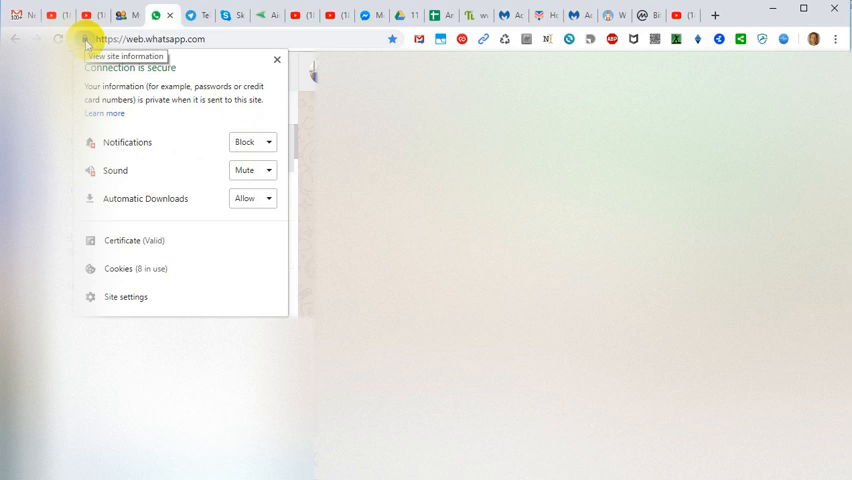